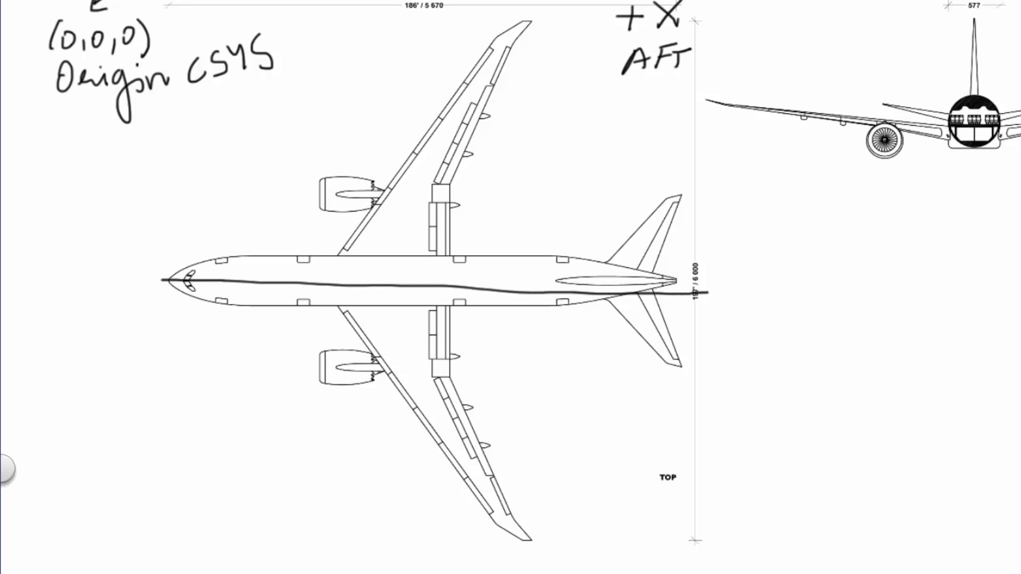
- Draw a vertical double-headed arrow across the wings and label it +Y and −Y
drag(391, 283, 391, 102)
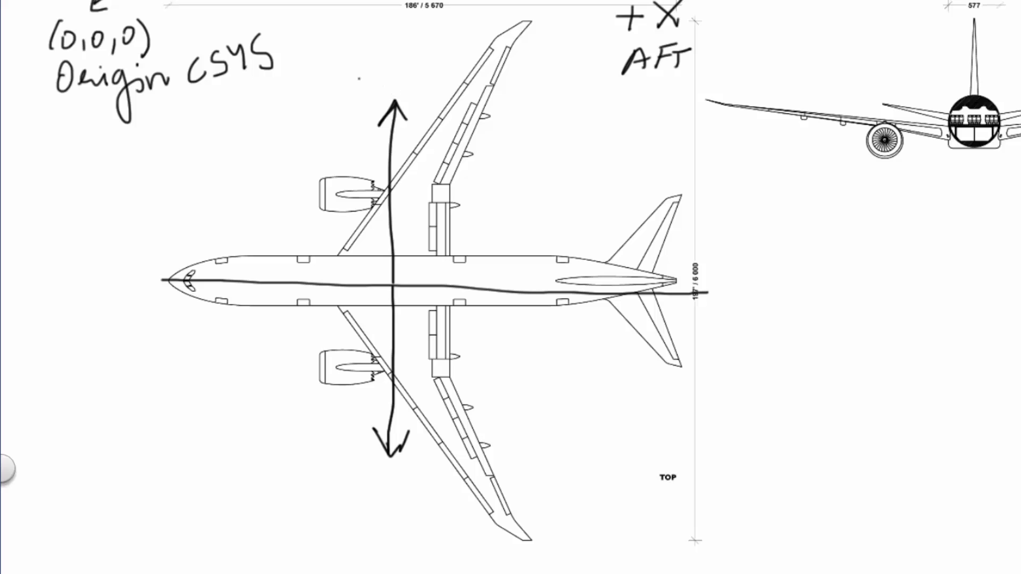
text(+y)
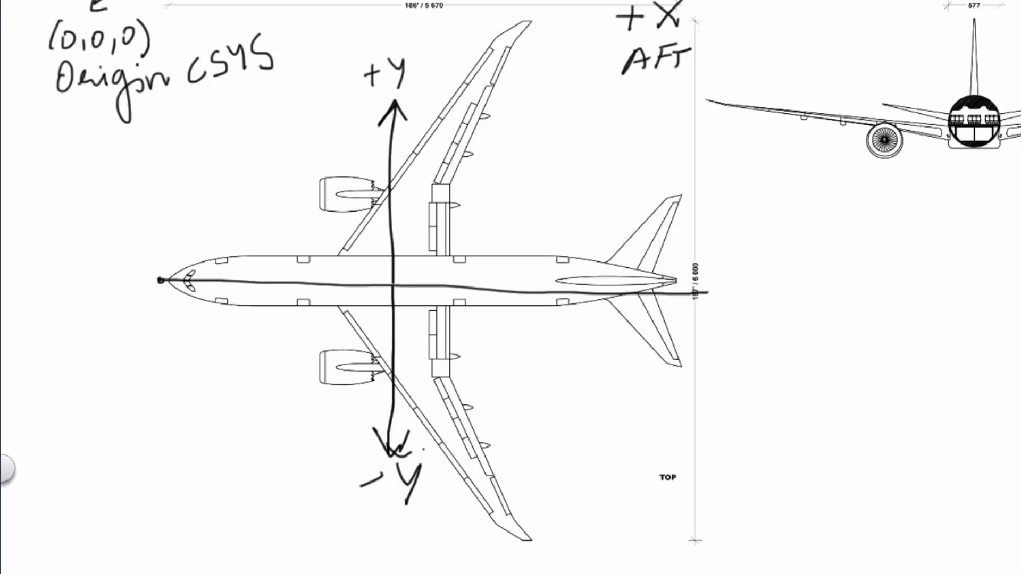
- Handwrite RBL and RBL28 above the fuselage, LBL and BL+28 below it
text(RB')
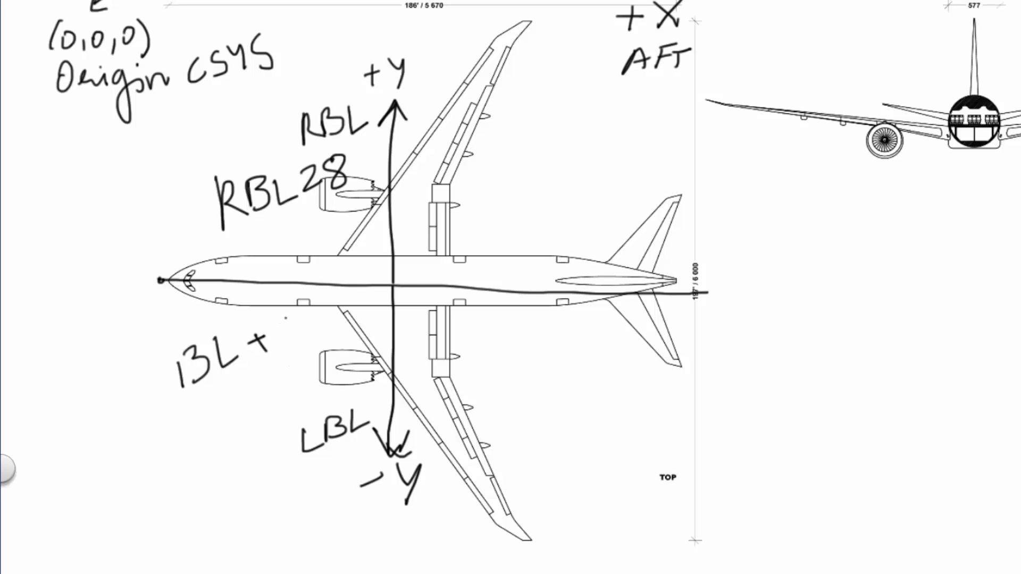
text(28)
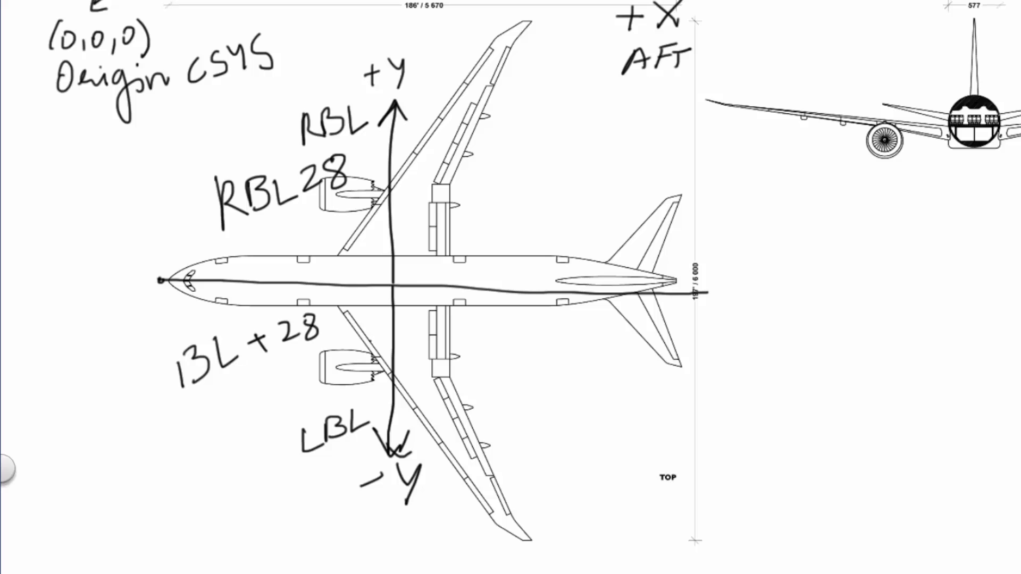